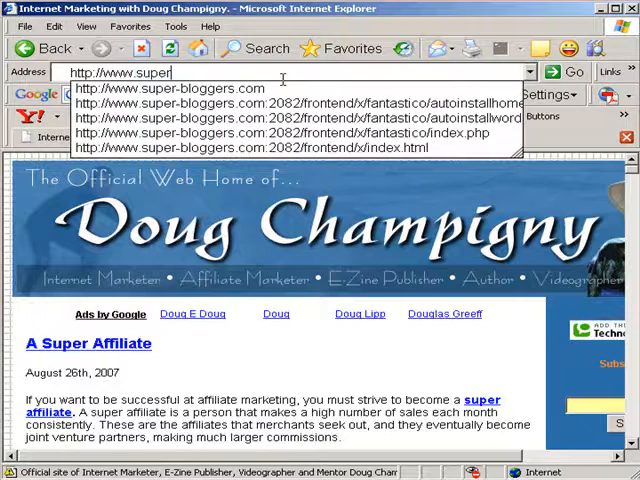
type("-blo")
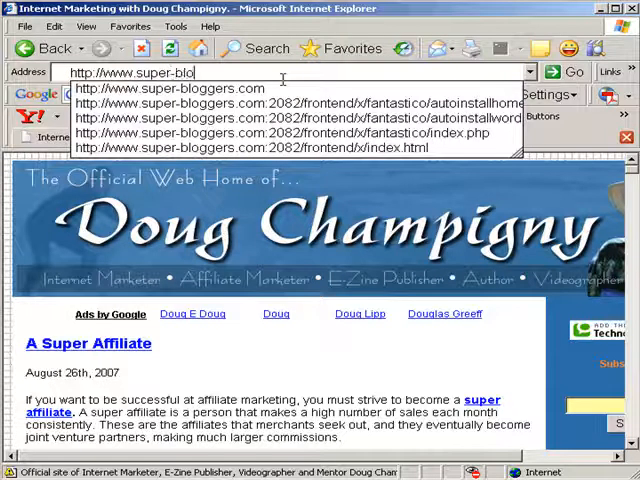
type("ggers.com")
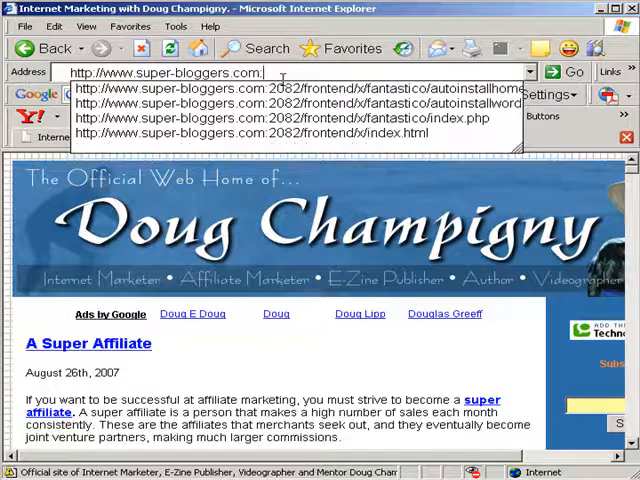
type(":2082")
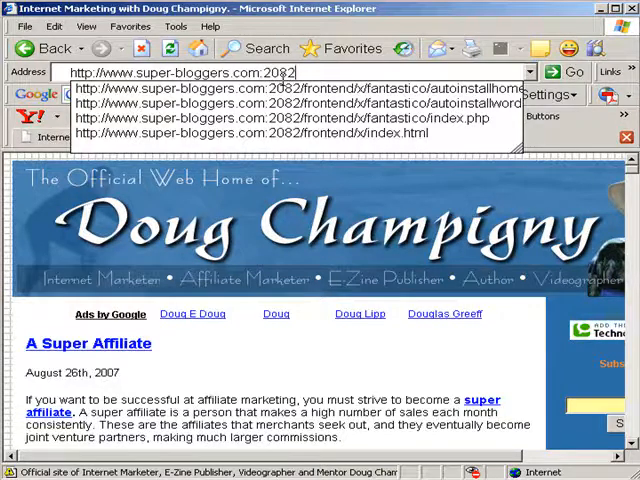
- Load the cPanel X home page and scroll down to the Fantastico De Luxe icon
left_click(254, 132)
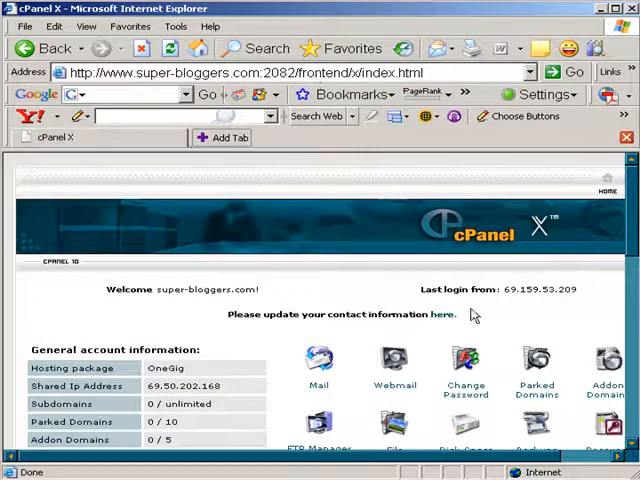
scroll("down", 3)
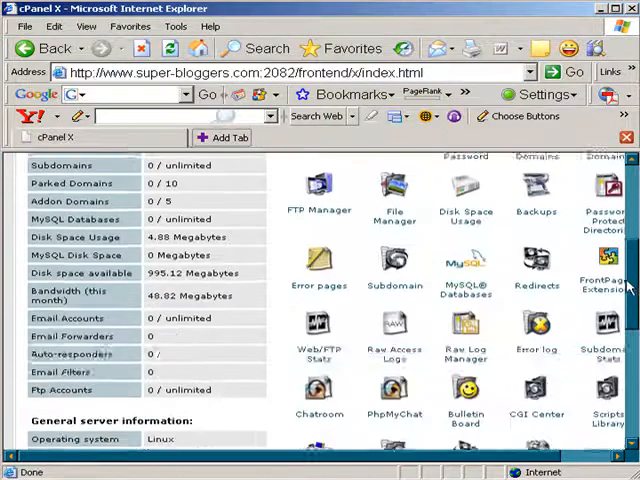
scroll("down", 3)
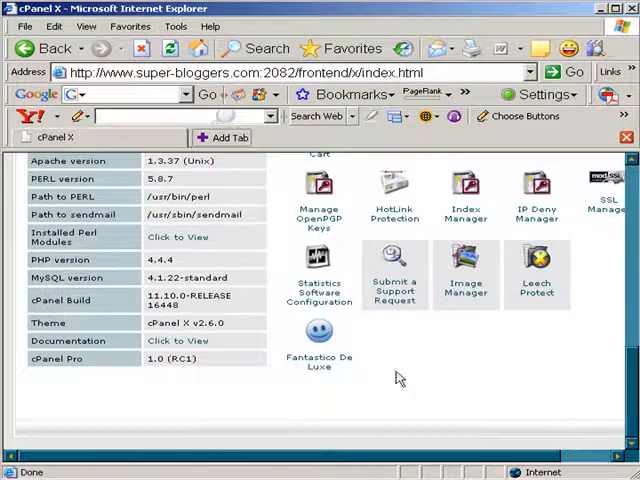
mouse_move(336, 384)
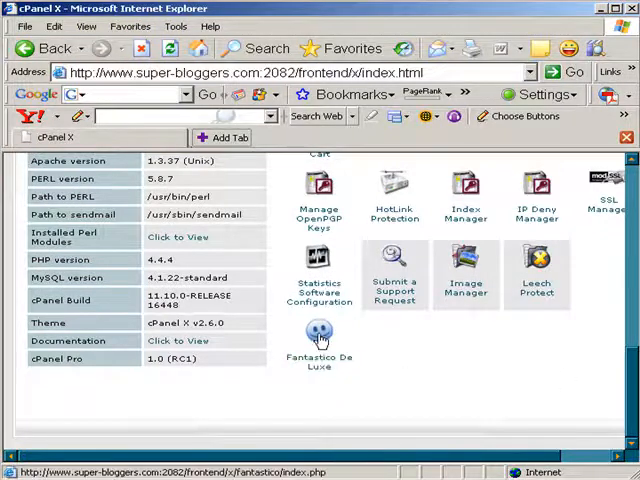
- Go into Fantastico De Luxe and view the WordPress 2.2.2 installer details under Blogs
left_click(320, 332)
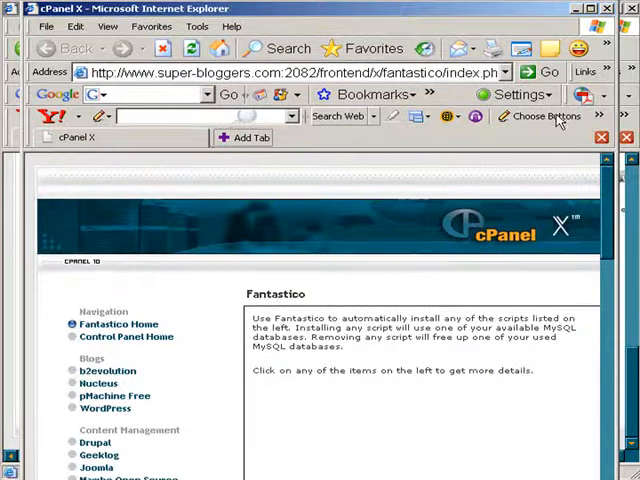
mouse_move(104, 408)
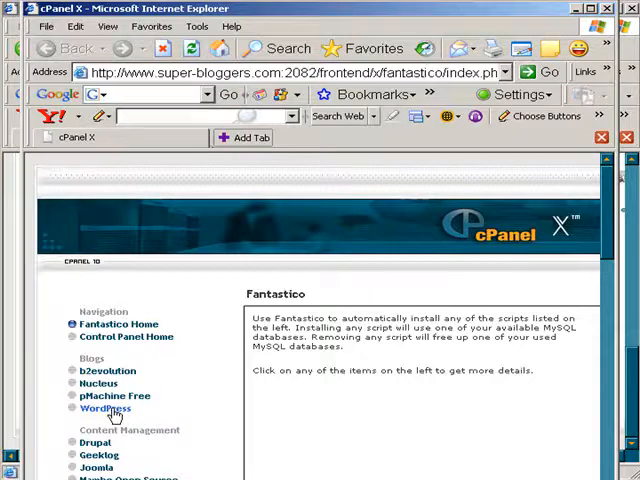
left_click(104, 408)
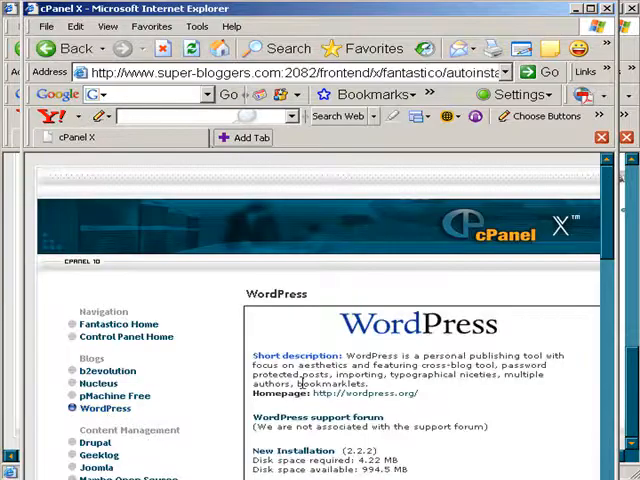
scroll("down", 3)
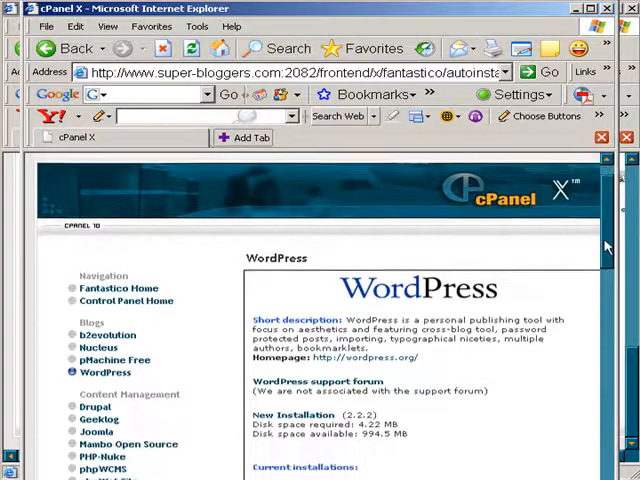
scroll("down", 3)
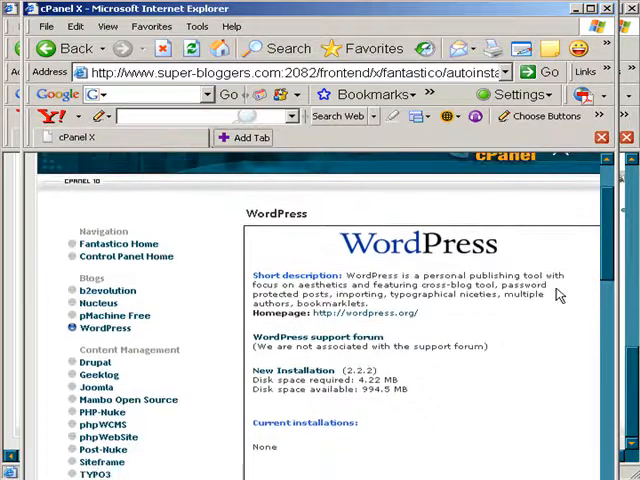
mouse_move(330, 328)
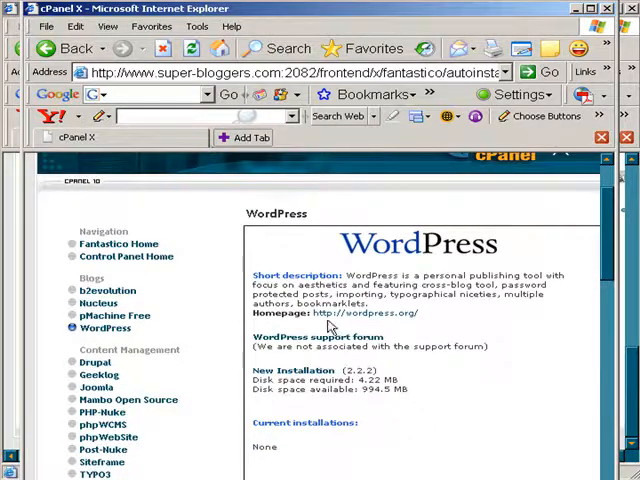
mouse_move(362, 452)
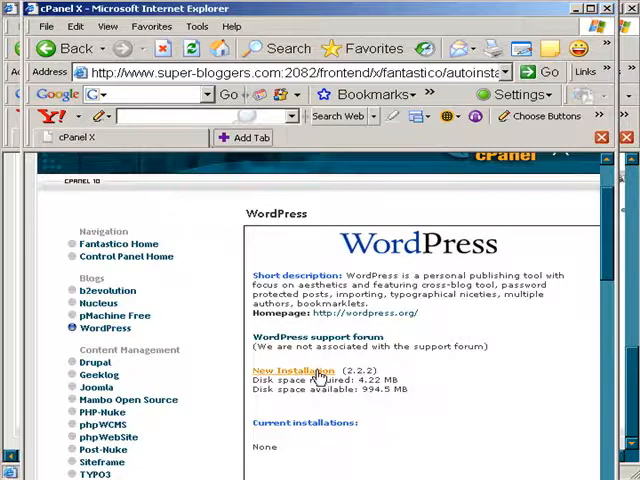
- Start a new WordPress installation into the 'blog' directory
left_click(292, 372)
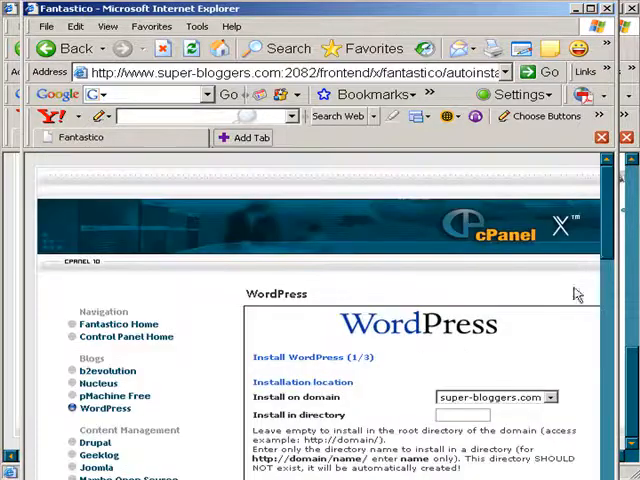
scroll("down", 3)
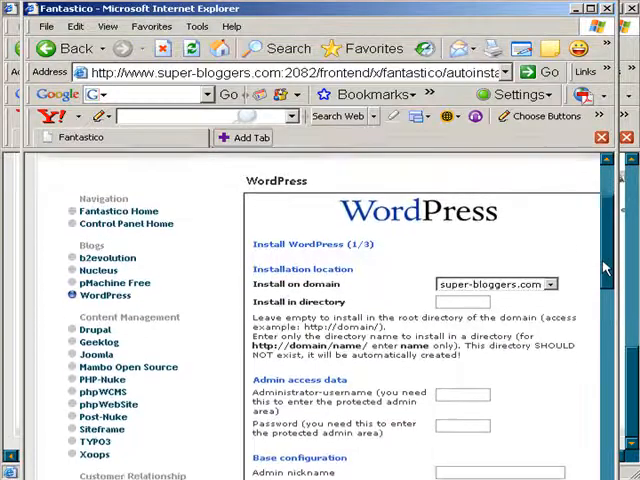
scroll("down", 3)
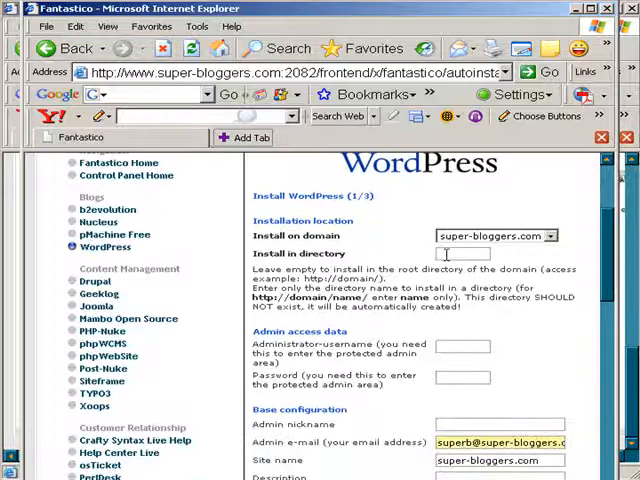
mouse_move(510, 256)
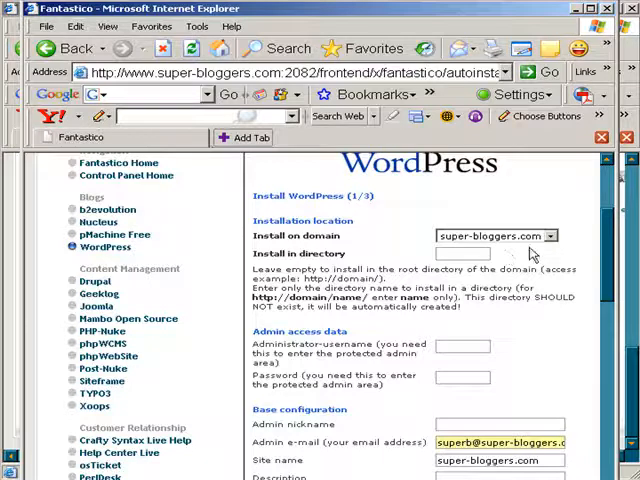
mouse_move(456, 268)
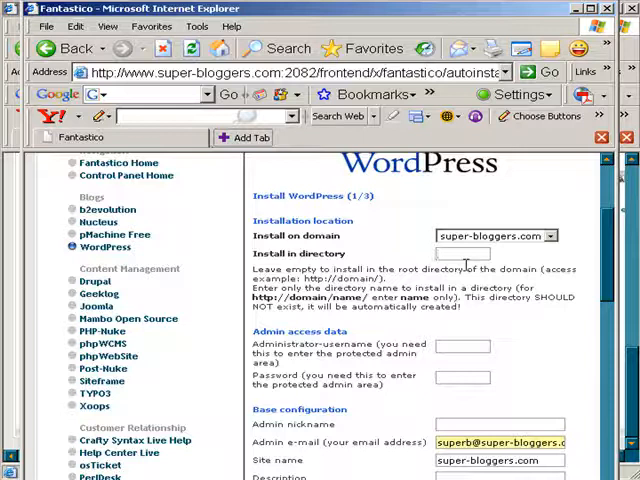
type("blog")
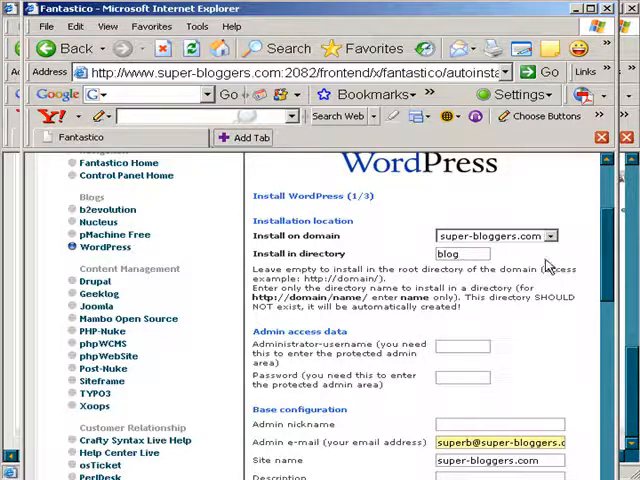
mouse_move(504, 240)
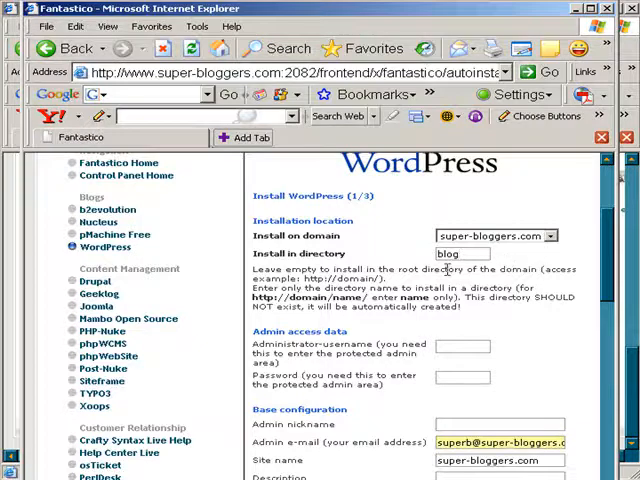
mouse_move(456, 322)
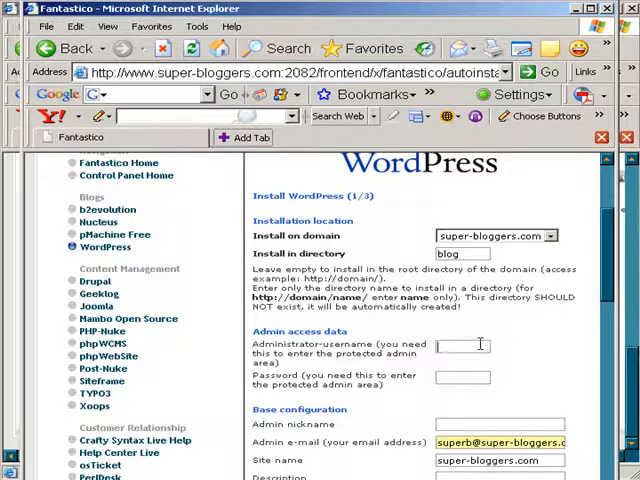
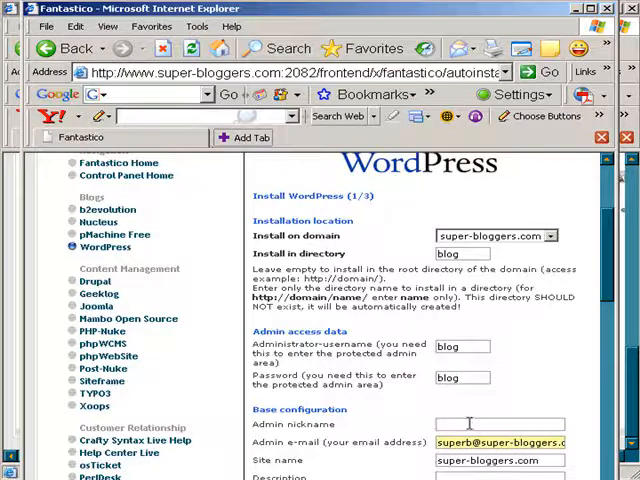
type("DOug")
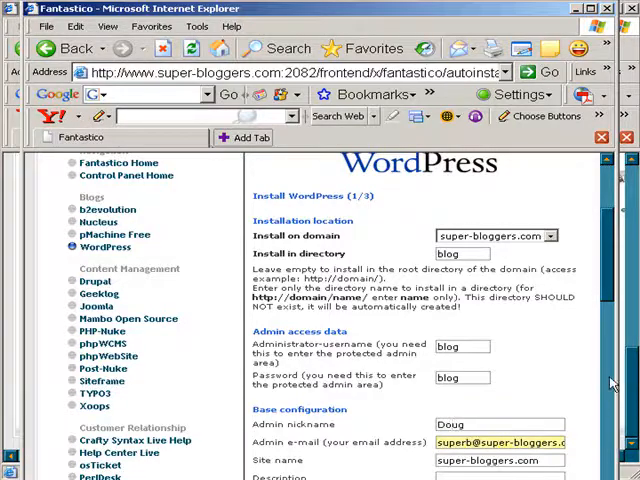
scroll("down", 3)
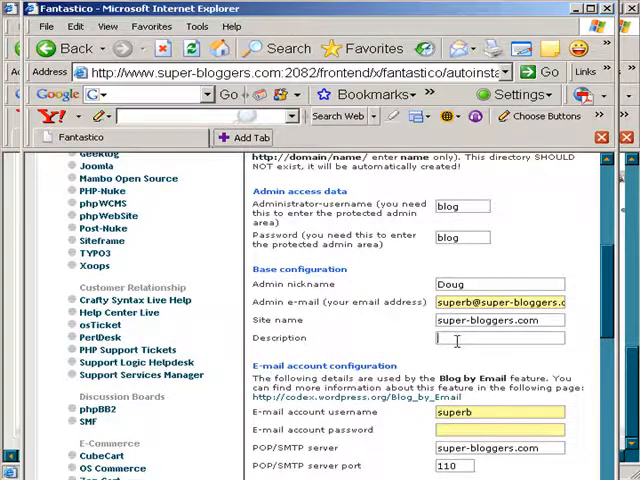
- Describe the site as 'a blog for the Super Blog' and name it Super Blog
type("a blog")
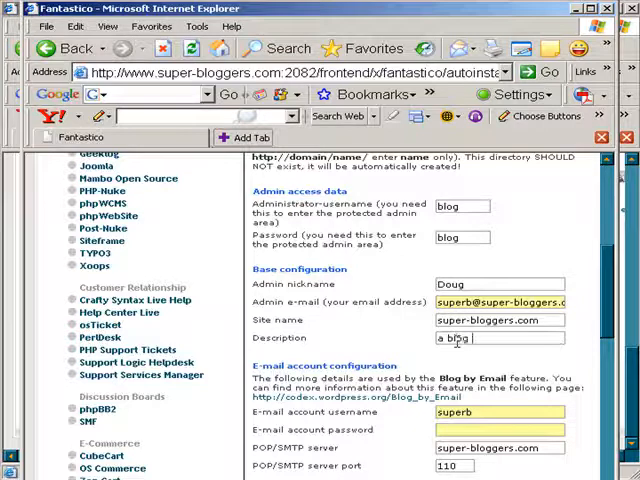
type("for the S")
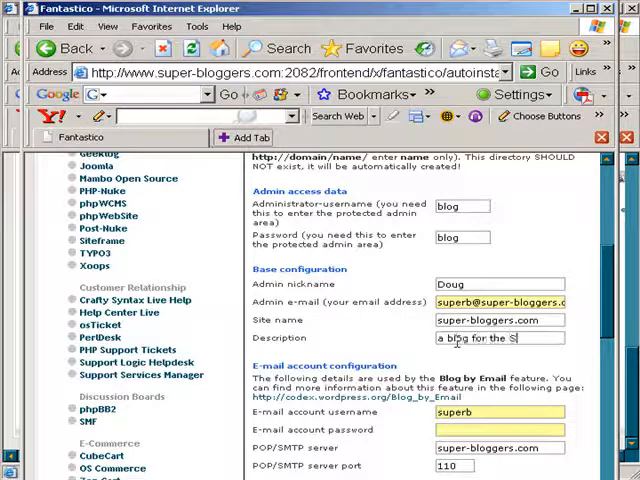
type("Super Bloggers")
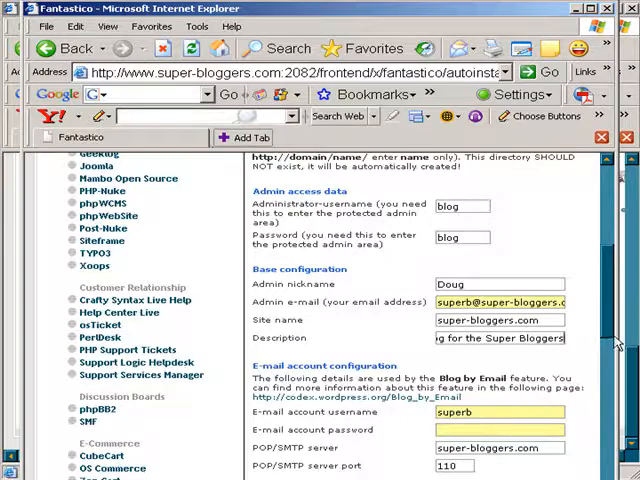
- Submit Install WordPress, which fails for a missing e-mail account password
scroll("down", 3)
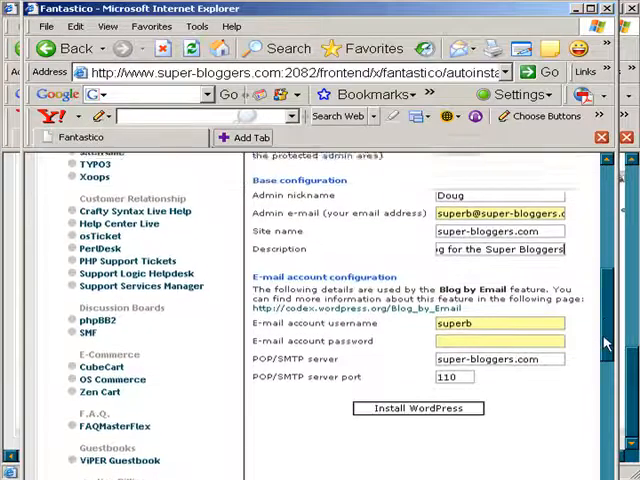
scroll("up", 3)
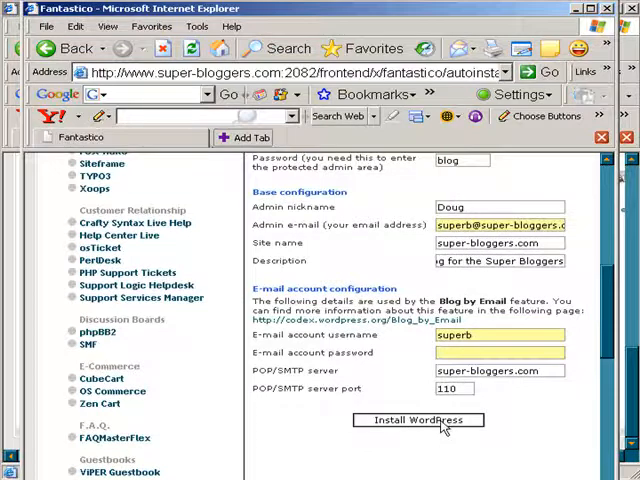
left_click(416, 420)
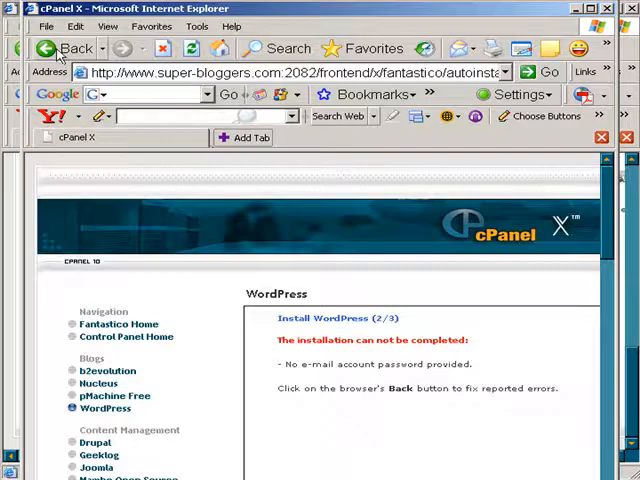
- Go back, supply the e-mail account password and resubmit the install into the blog folder
left_click(64, 48)
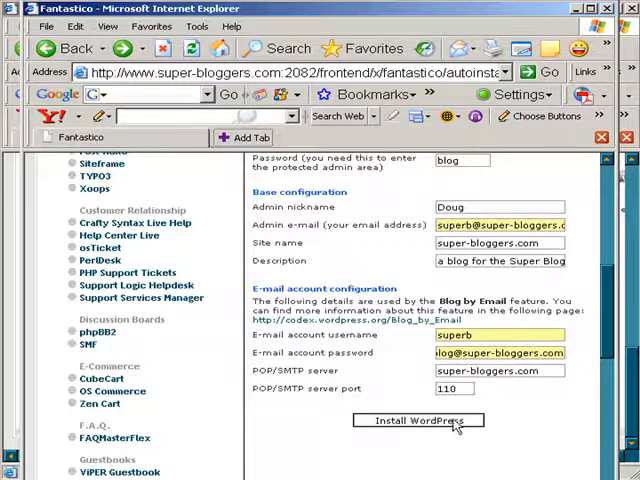
left_click(418, 420)
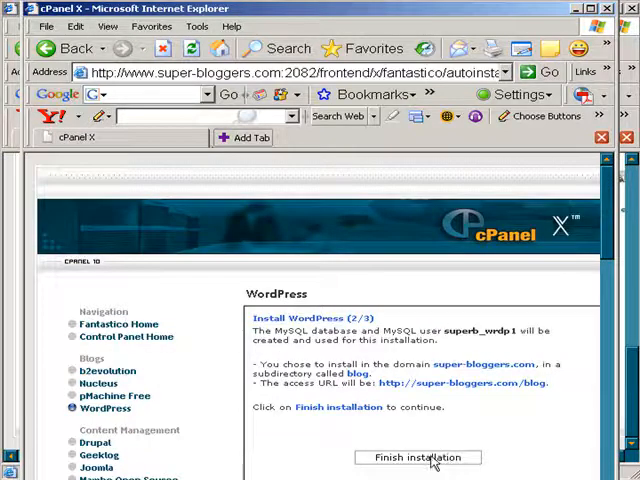
mouse_move(418, 398)
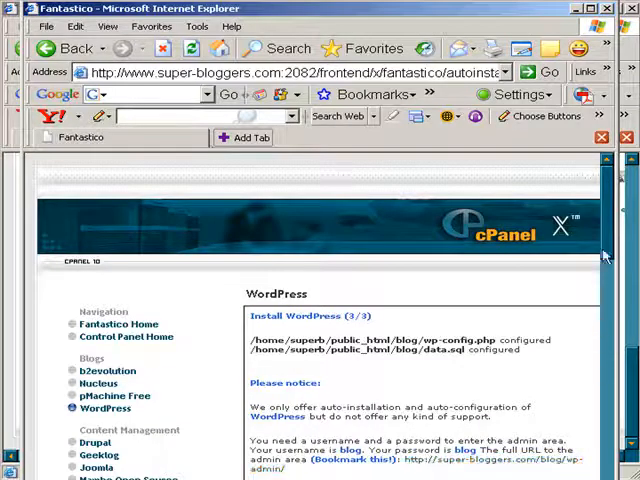
- Finish the WordPress installation, reaching step 3 of 3 with wp-config.php configured
scroll("down", 3)
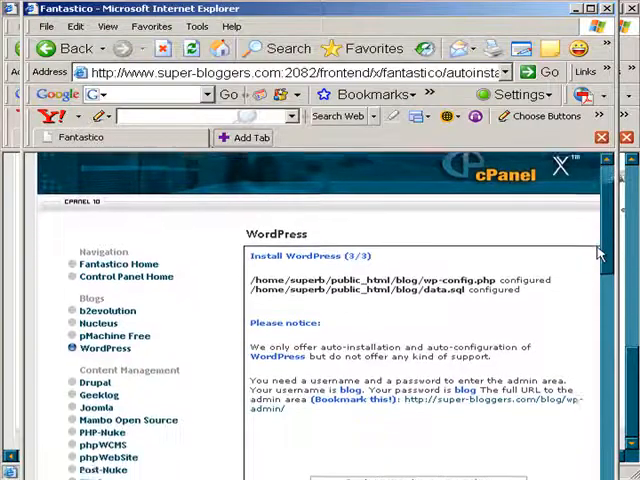
- E-mail the installation details to Doug's saved owner address
scroll("down", 3)
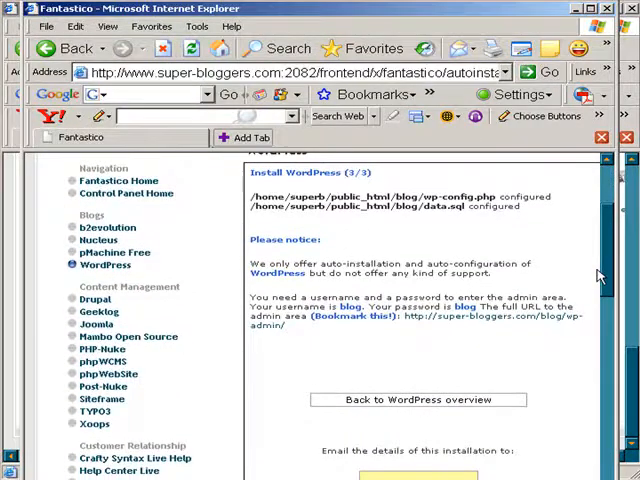
scroll("down", 3)
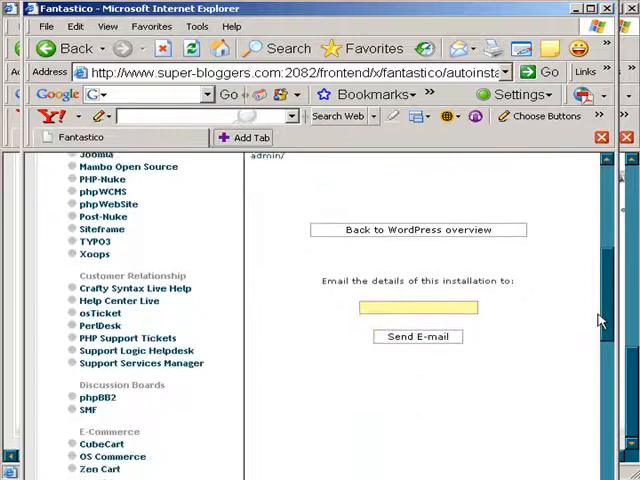
scroll("up", 3)
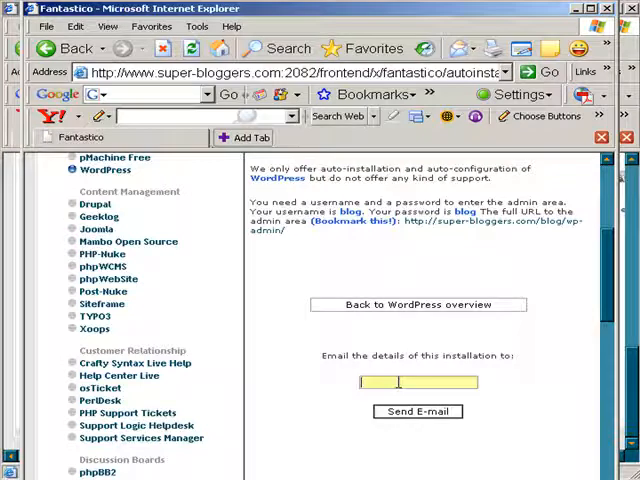
type("doug")
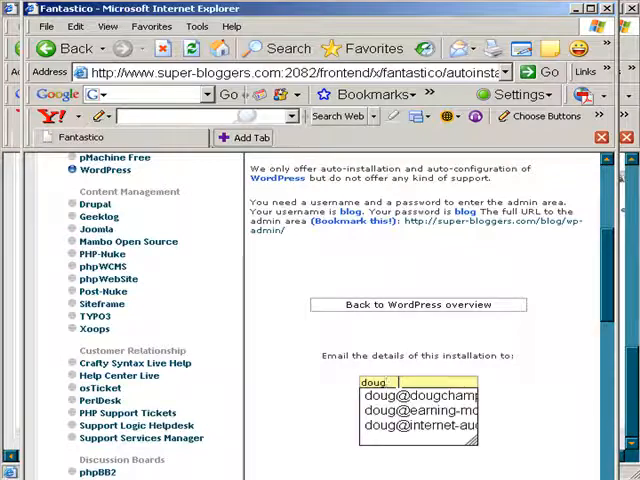
left_click(422, 398)
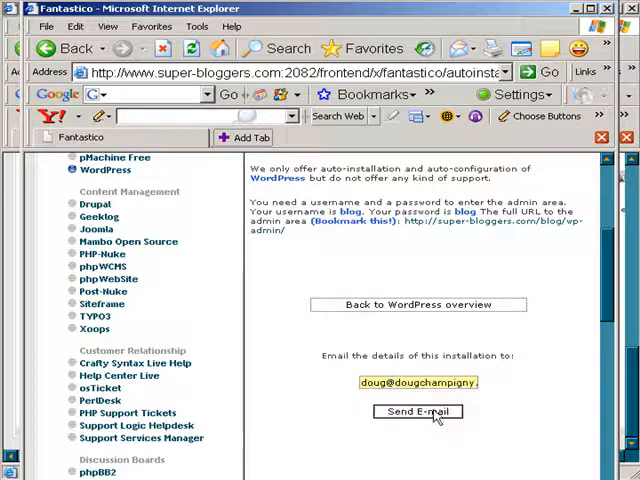
left_click(416, 412)
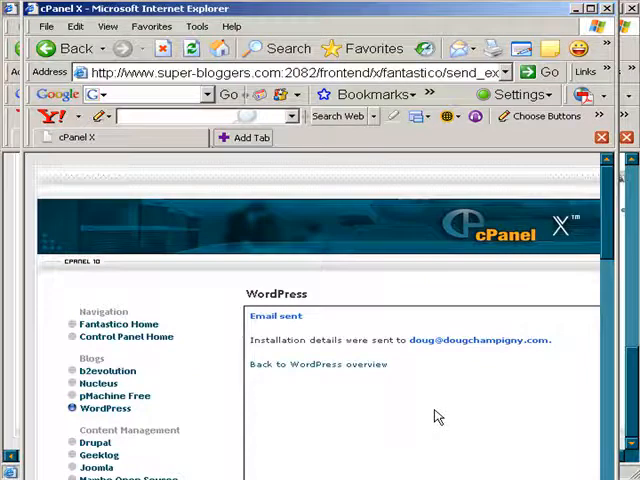
mouse_move(388, 388)
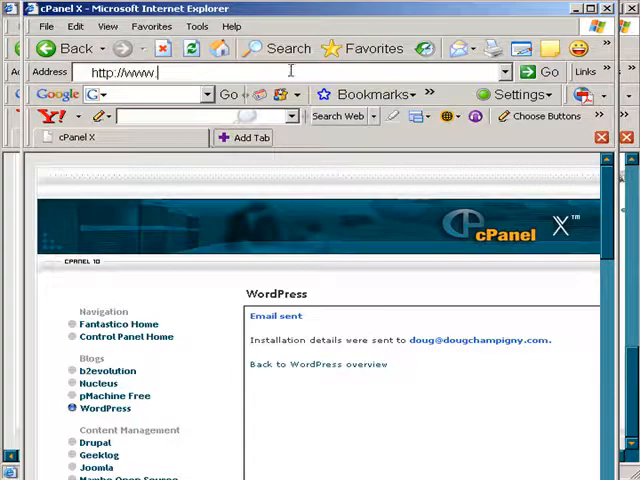
- Enter the new blog's address super-bloggers.com/blog/ in the address bar
type("super-blo")
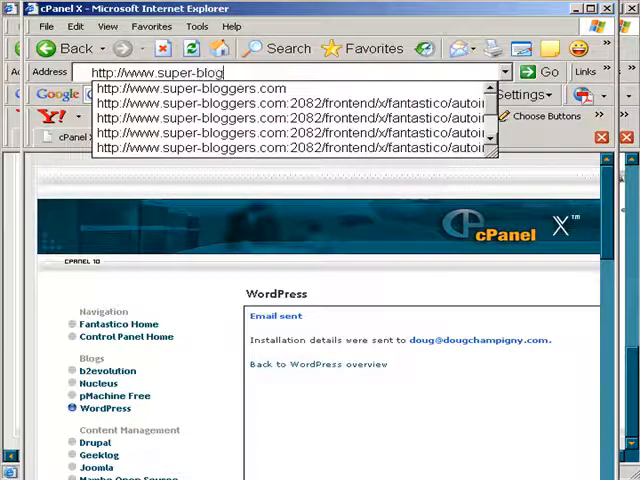
type("ggers.com/")
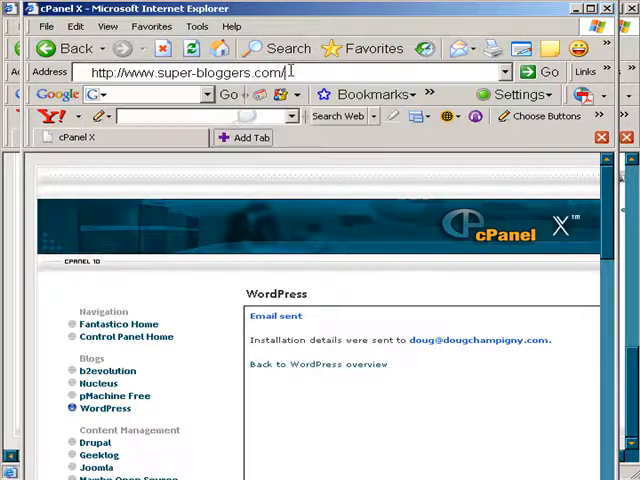
type("blog/")
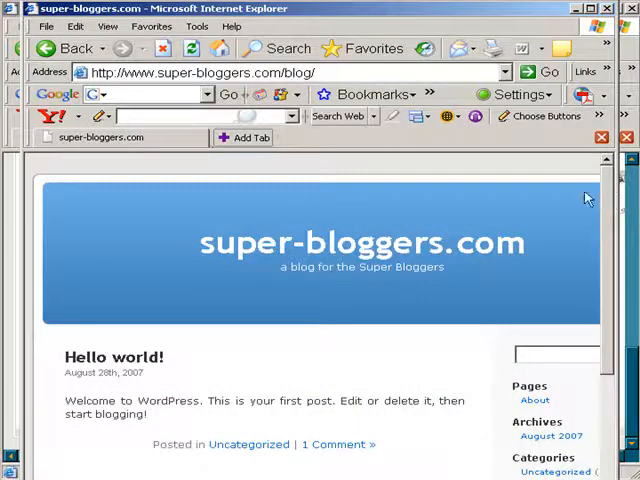
- Scroll the blog front page past 'Hello world!' down to the Meta section of the sidebar
scroll("down", 3)
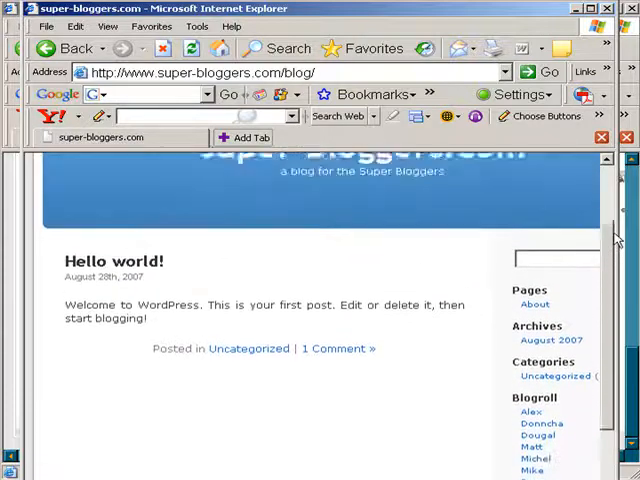
scroll("up", 3)
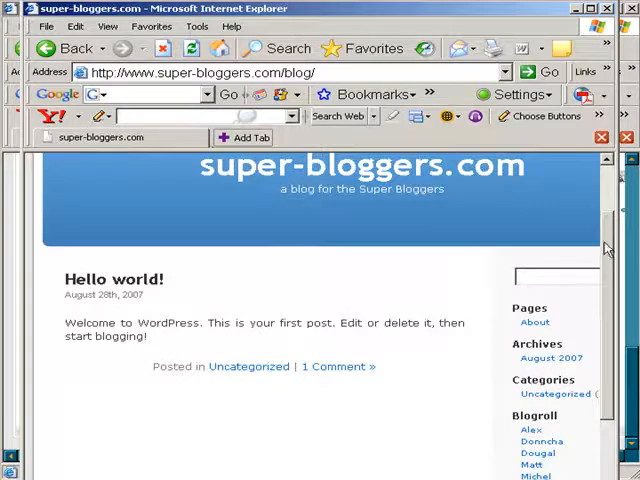
scroll("down", 3)
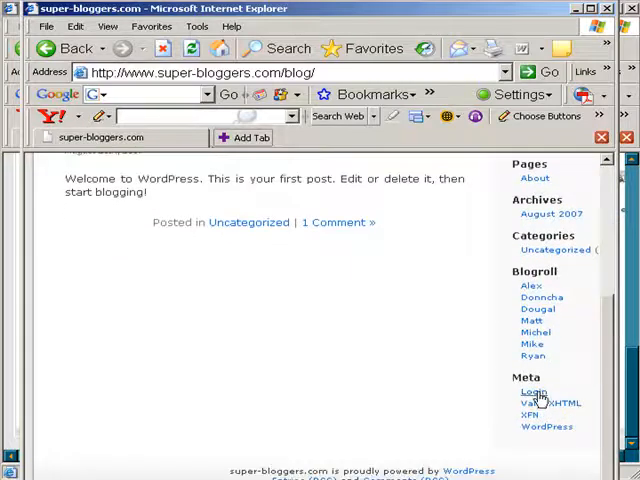
- Log in to WordPress as user 'blog' with its password and Remember me ticked
left_click(532, 392)
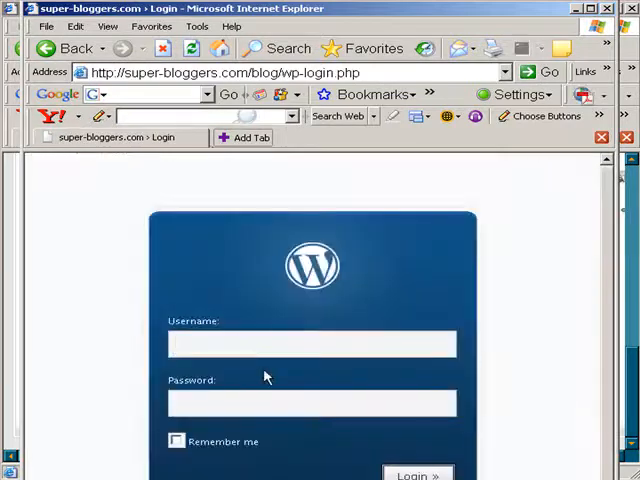
type("blog")
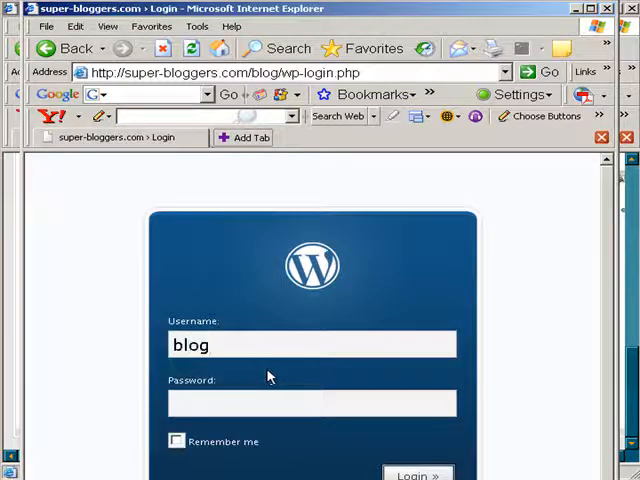
type("*")
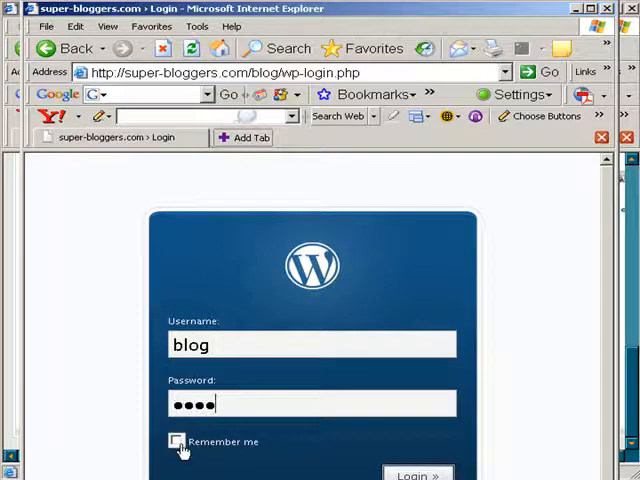
left_click(176, 440)
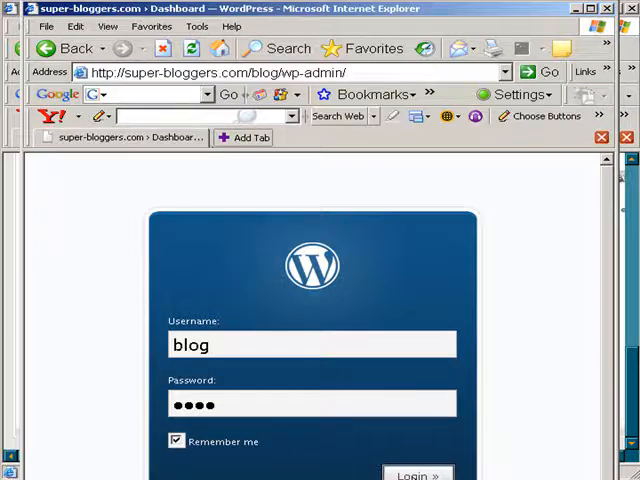
- Log in to the blog admin and start a new post from the Dashboard's 'Write a post' link
left_click(416, 474)
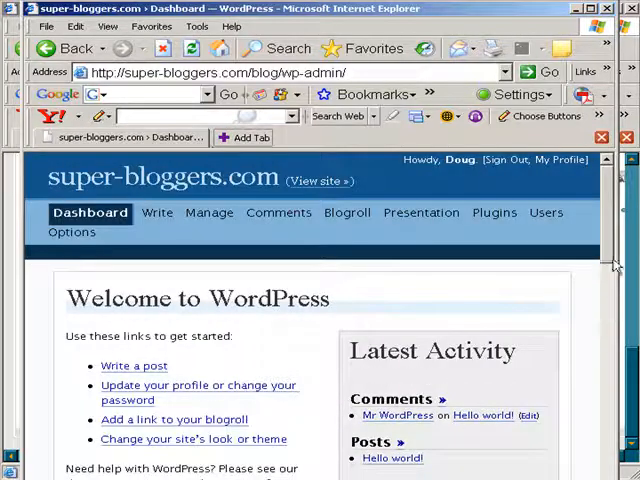
scroll("down", 3)
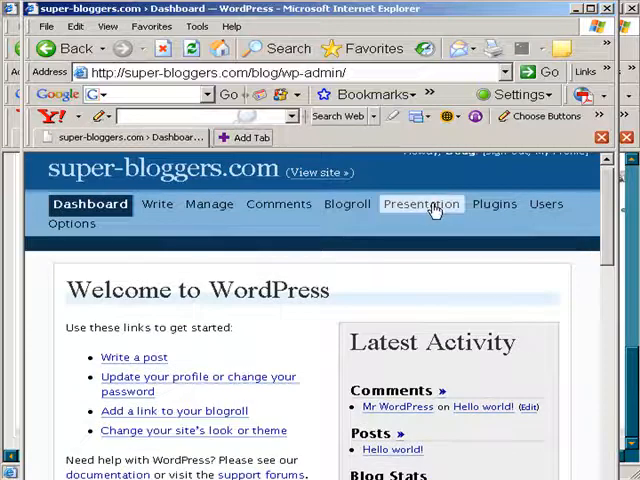
mouse_move(278, 204)
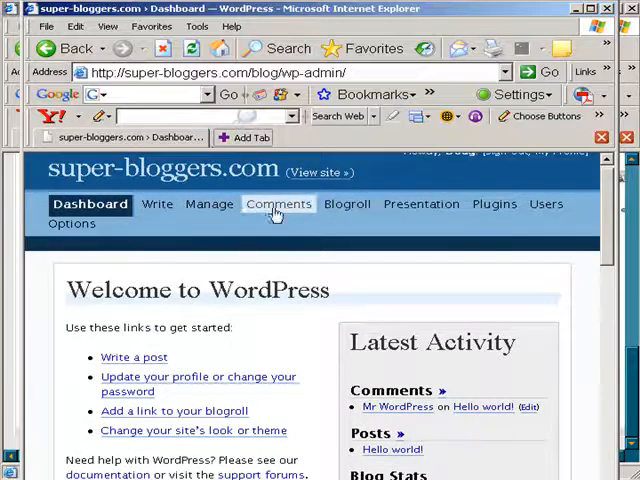
mouse_move(376, 244)
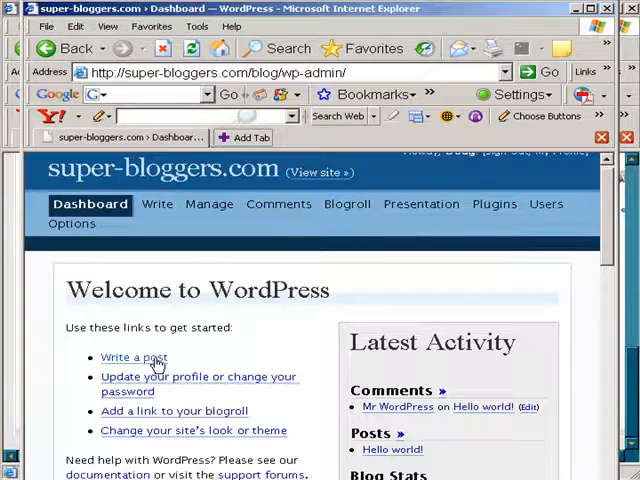
left_click(132, 358)
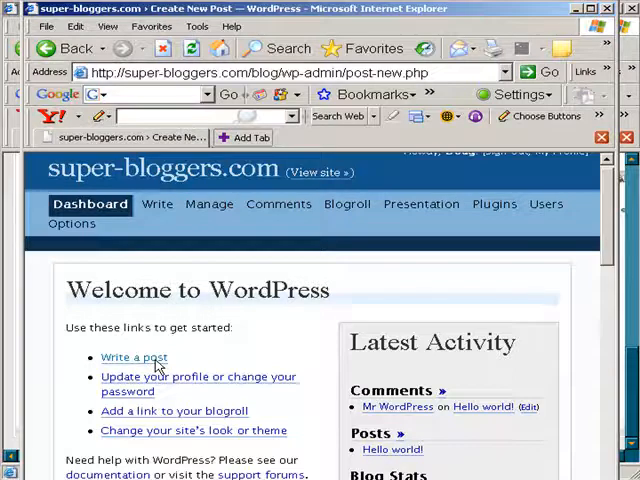
- Enter the post title 'This is a blog post'
left_click(134, 356)
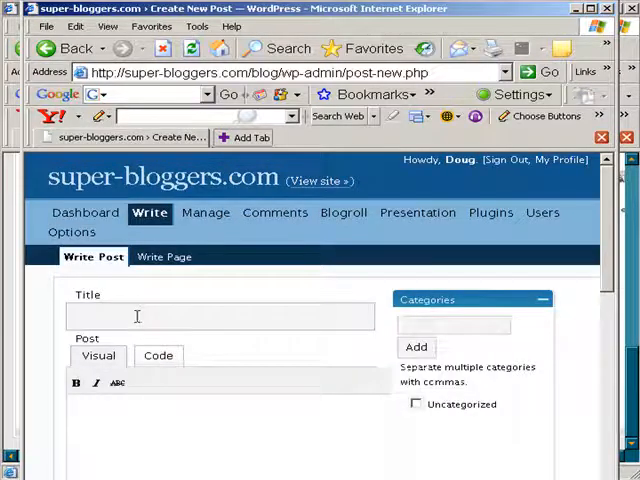
type("T")
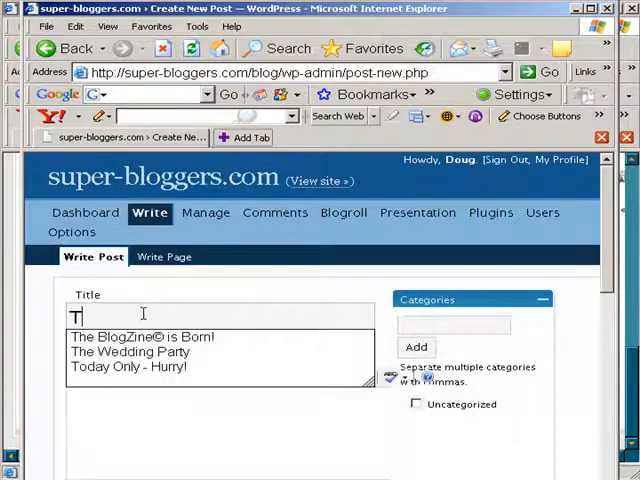
type("his is a bl")
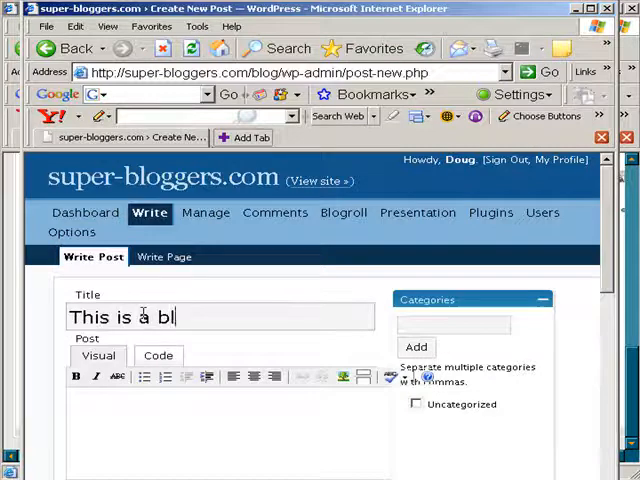
type("og post")
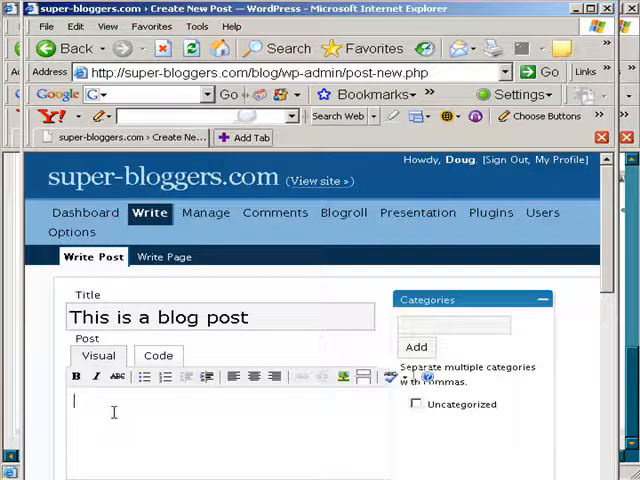
- Write the post body: a short greeting about the blog and the sign-off 'Enjoy, Doug.'
type("Hi")
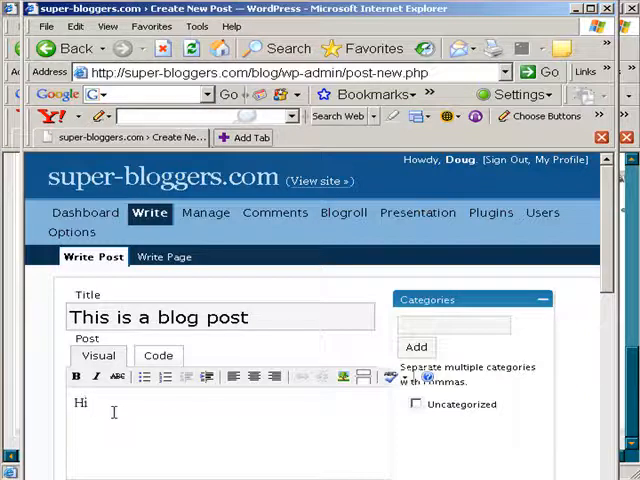
type(".")
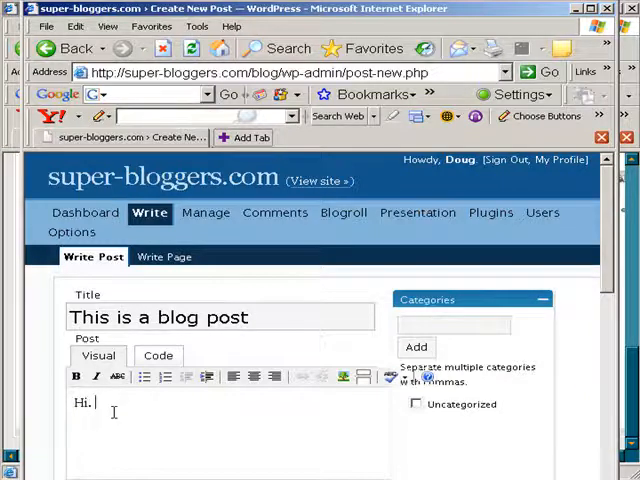
type("This is a sample post for the")
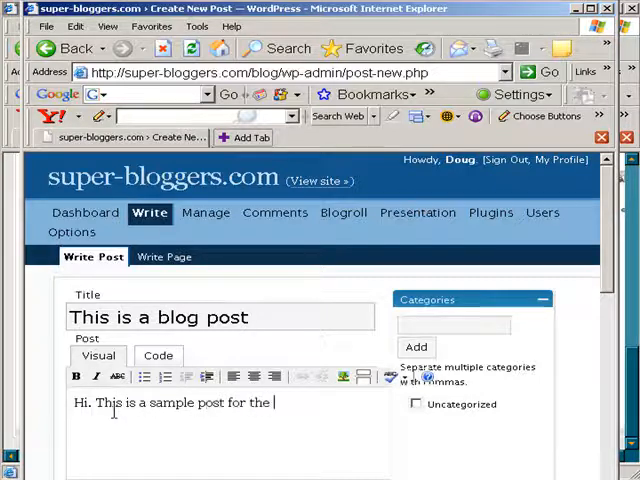
type("blogging vi")
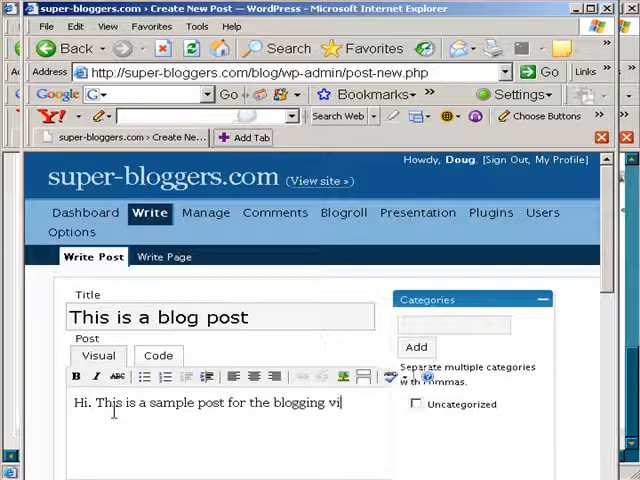
type("deos")
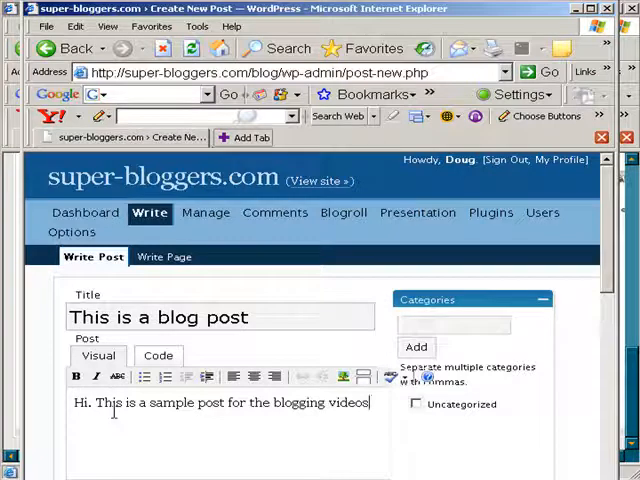
type(".")
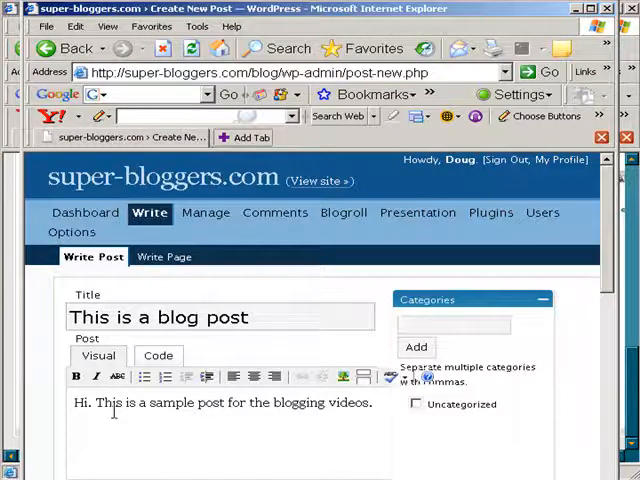
type("E")
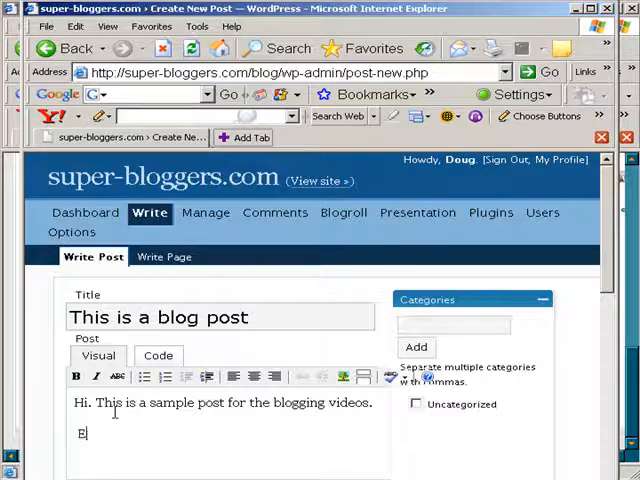
type("njoy,")
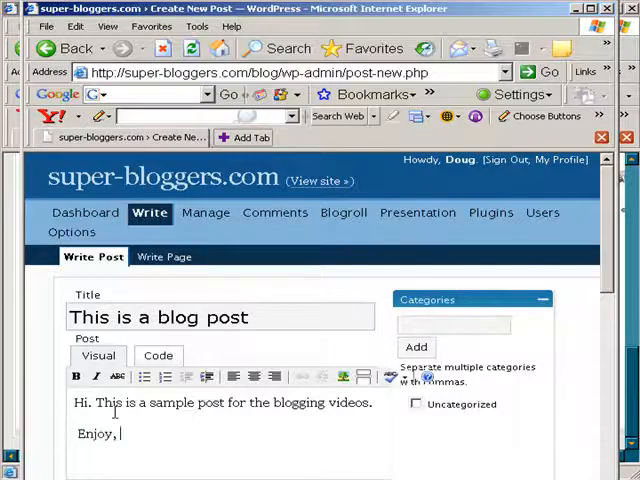
type("Doug.")
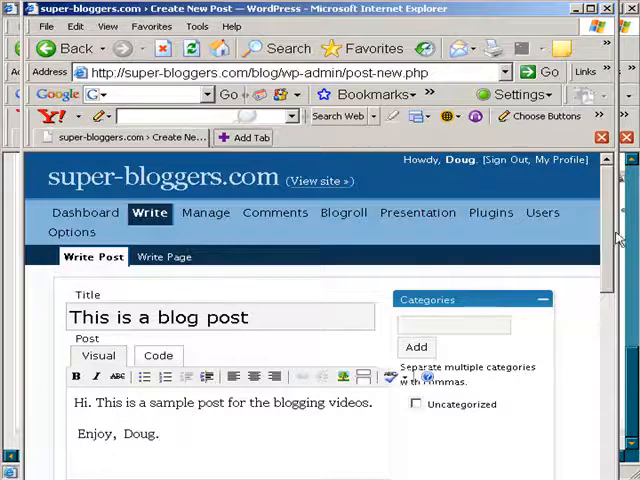
- Publish the finished post so it is saved and live
scroll("down", 3)
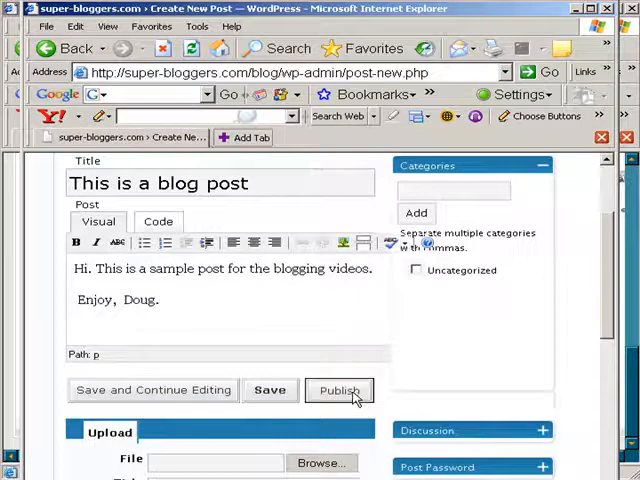
left_click(340, 390)
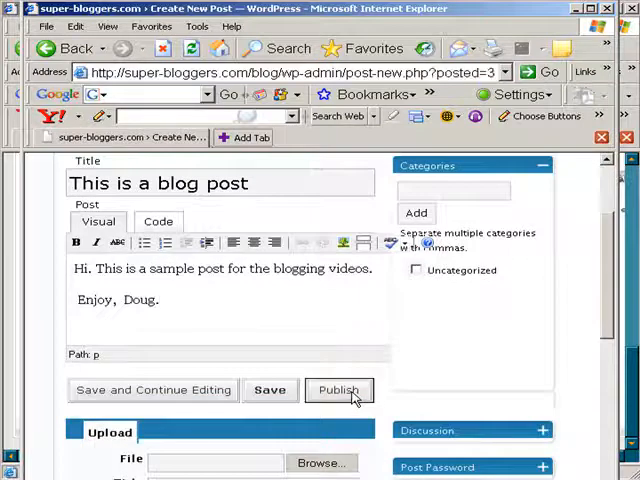
left_click(340, 390)
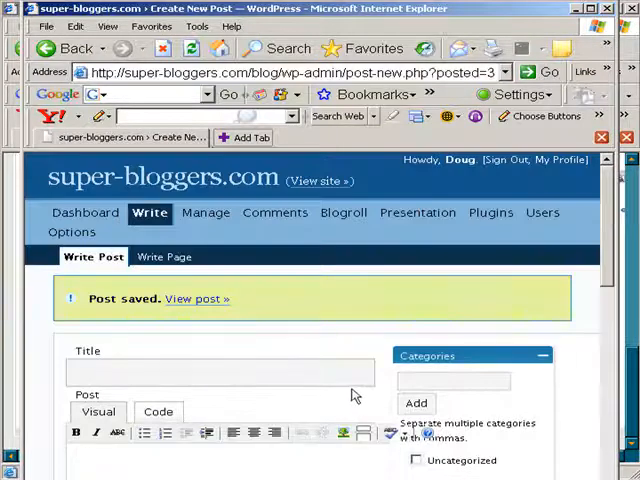
mouse_move(332, 188)
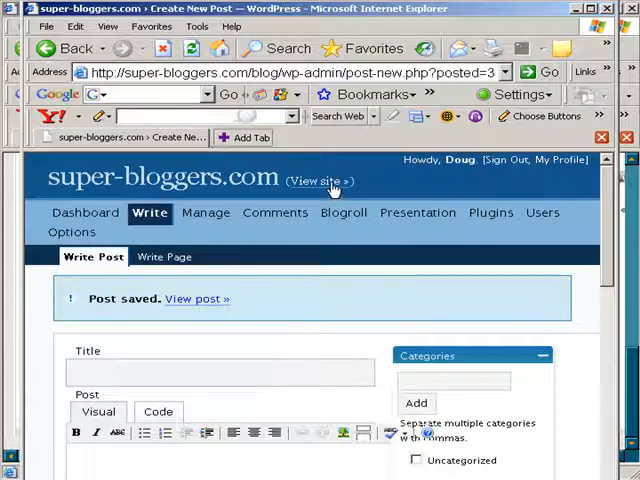
- View the live blog front page showing 'This is a blog post' above 'Hello world!'
left_click(316, 180)
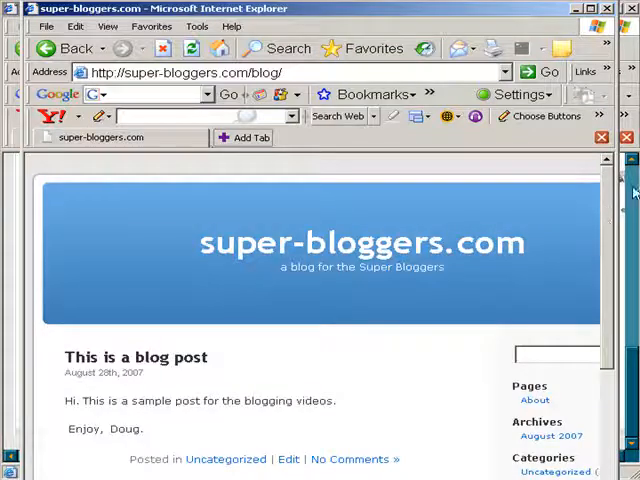
scroll("down", 3)
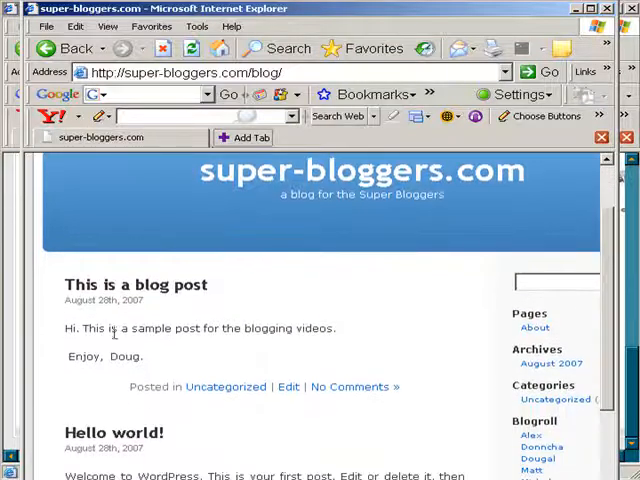
mouse_move(156, 344)
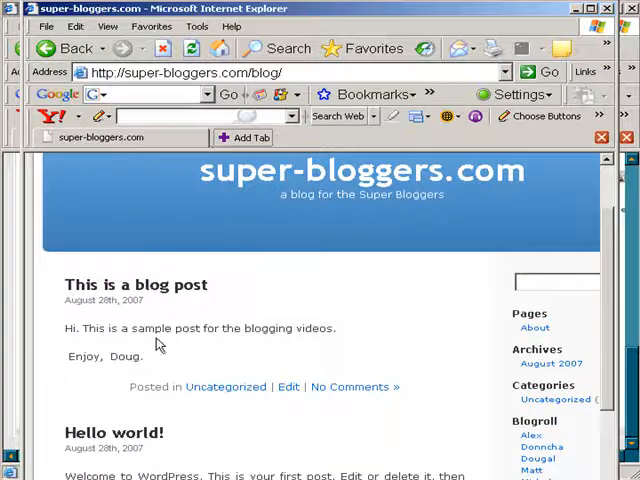
mouse_move(94, 382)
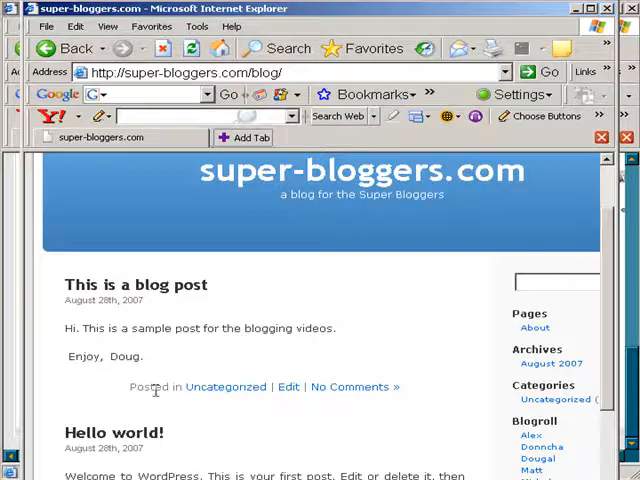
scroll("down", 3)
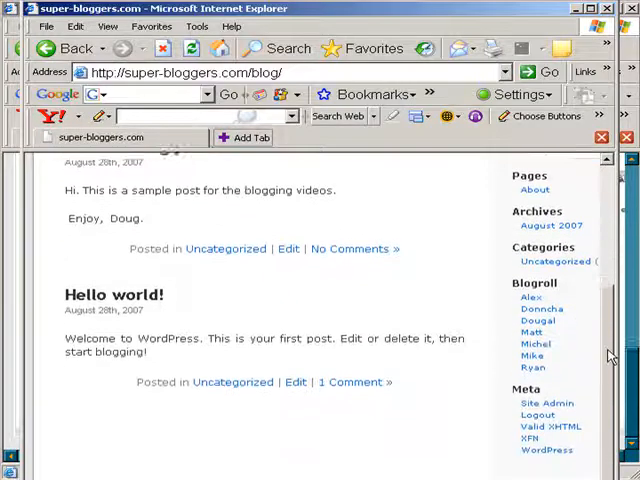
scroll("up", 3)
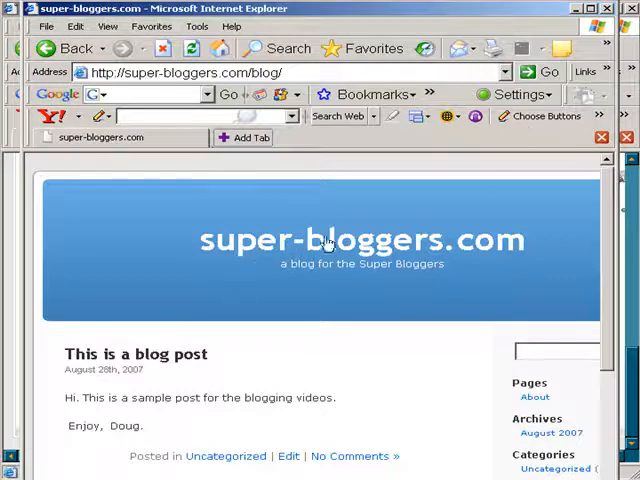
mouse_move(258, 296)
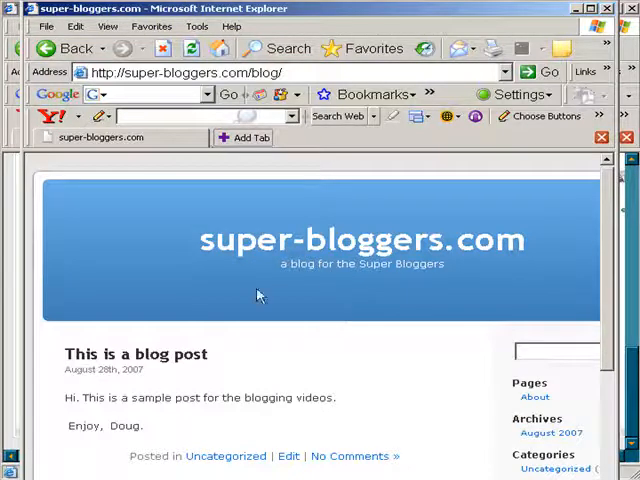
mouse_move(422, 278)
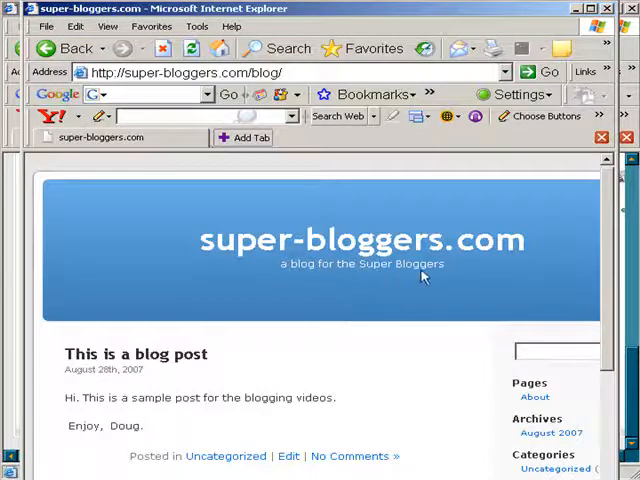
scroll("down", 3)
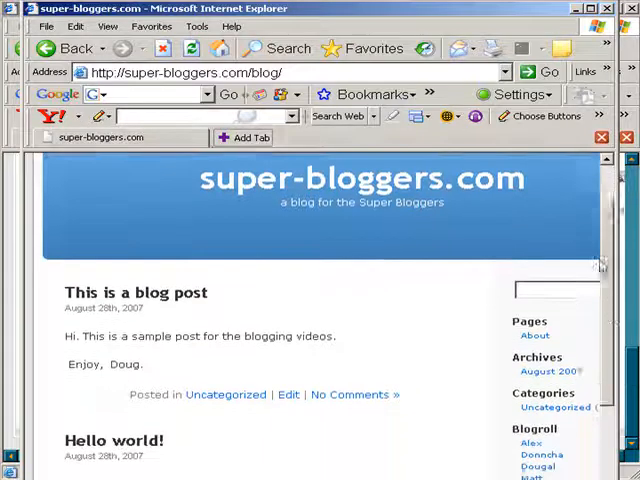
scroll("down", 3)
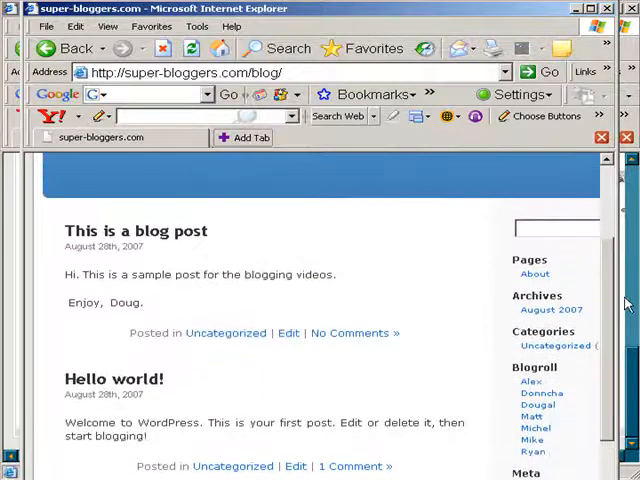
scroll("down", 3)
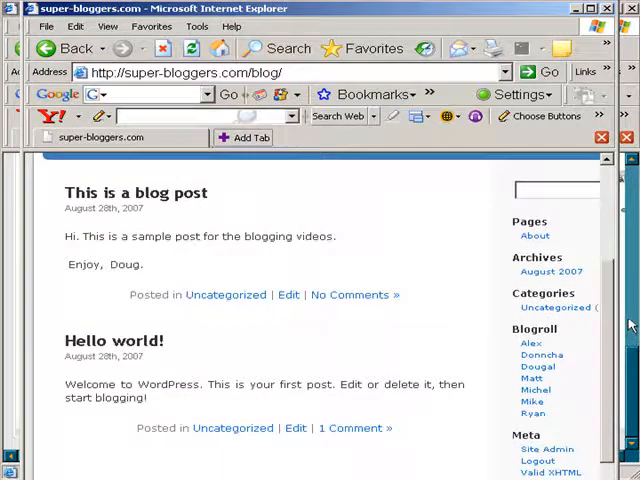